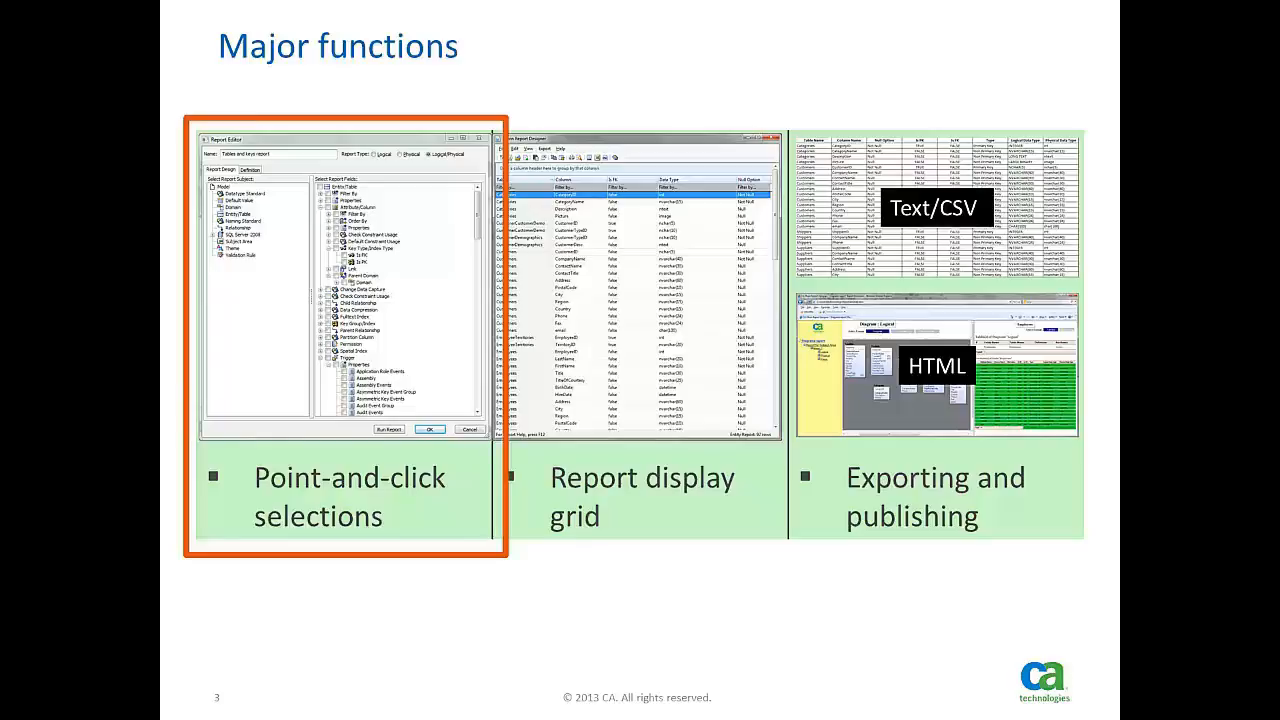
Step: Advance the slideshow through the Major functions slides to the Export to TEXT/CSV slide
key(right)
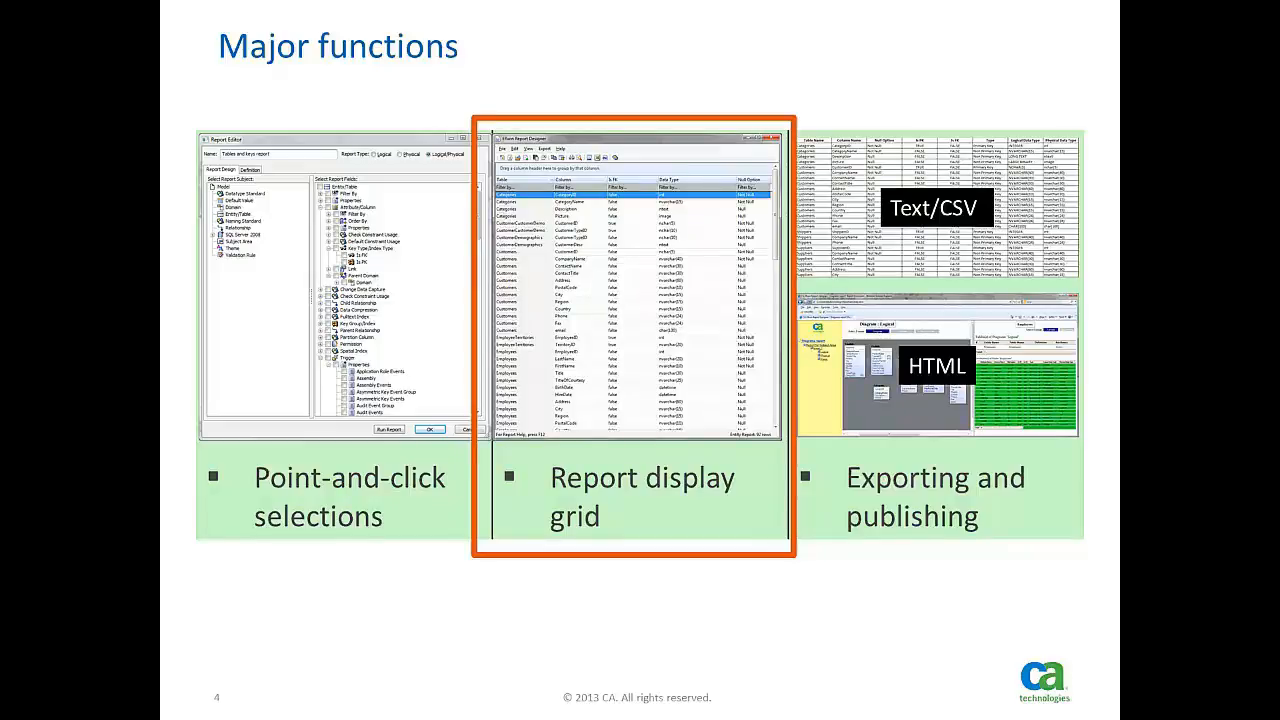
key(right)
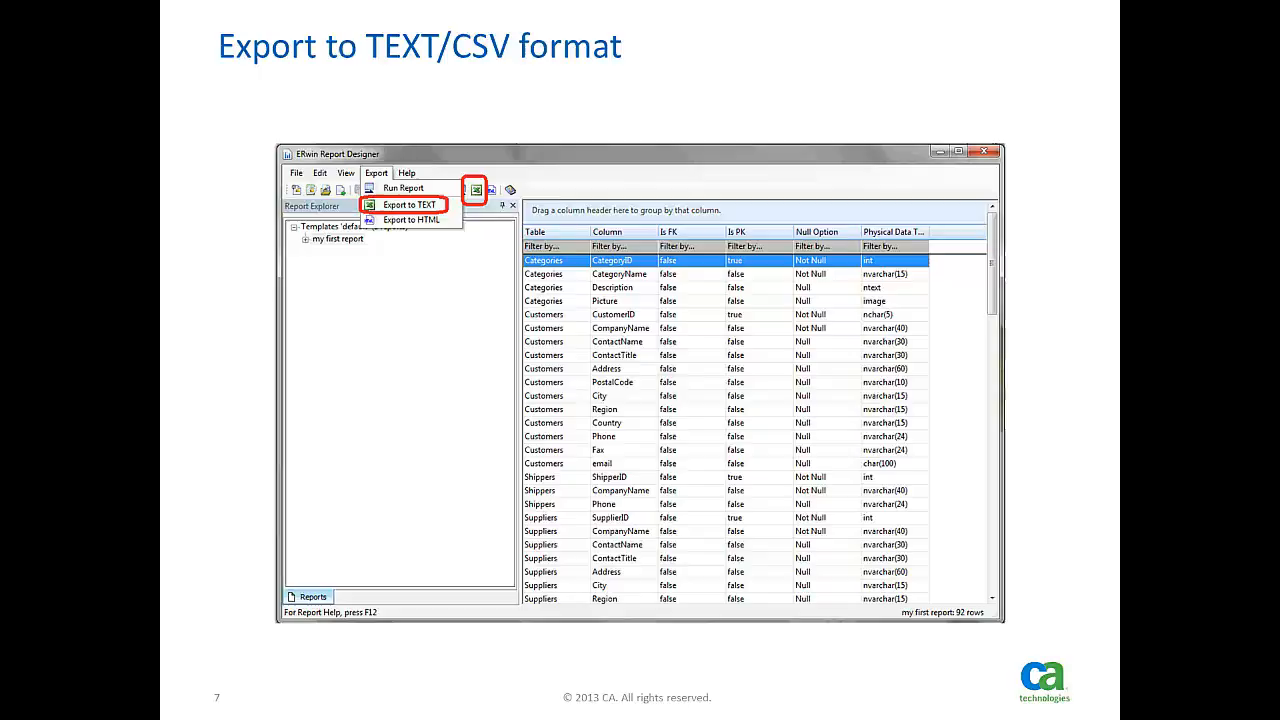
Step: Advance past the Export to TEXT/CSV slide toward the ERwin NorthWind diagram
click(404, 204)
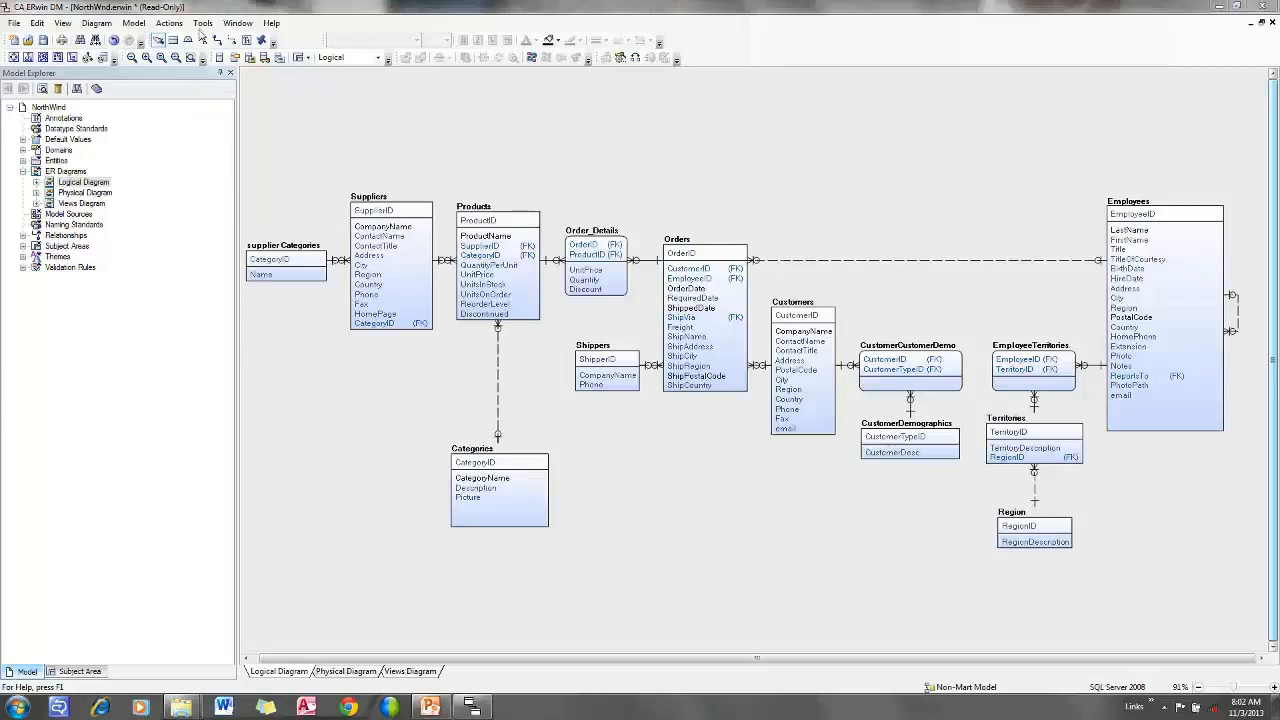
Step: Launch Report Designer from Tools and select the Attribute Reports-Attribute-Domain sample report
click(202, 23)
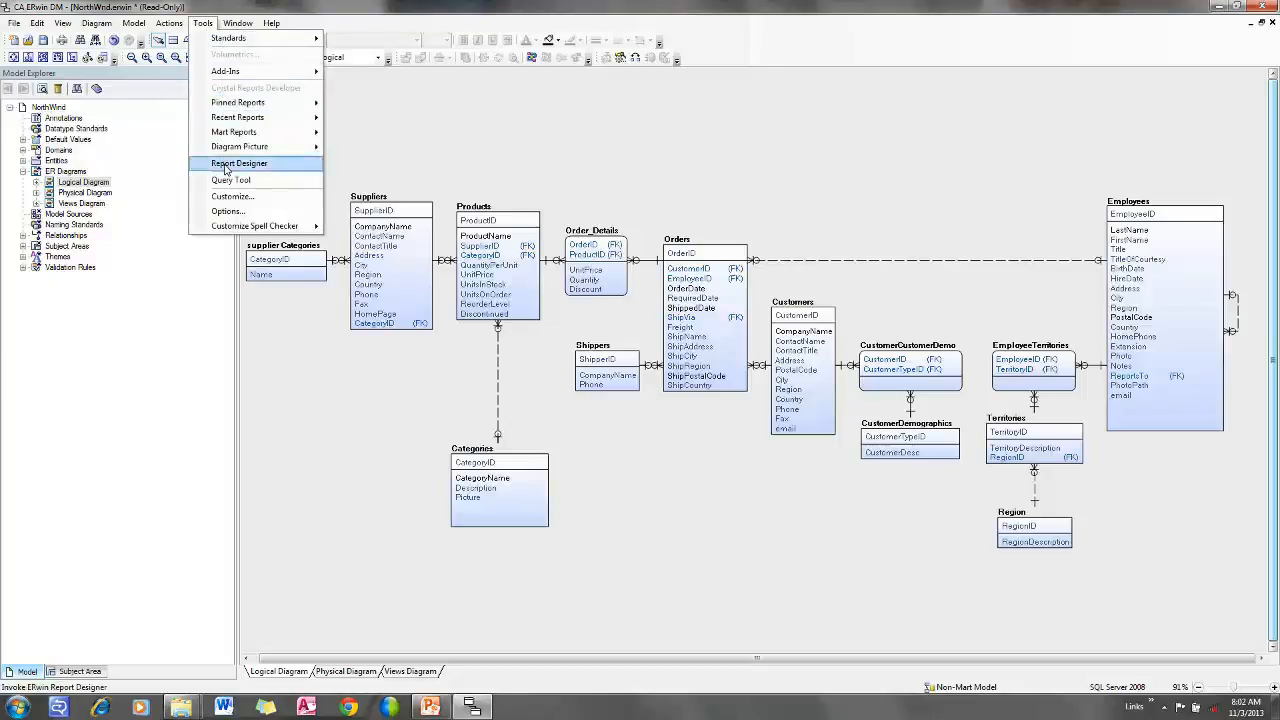
click(238, 163)
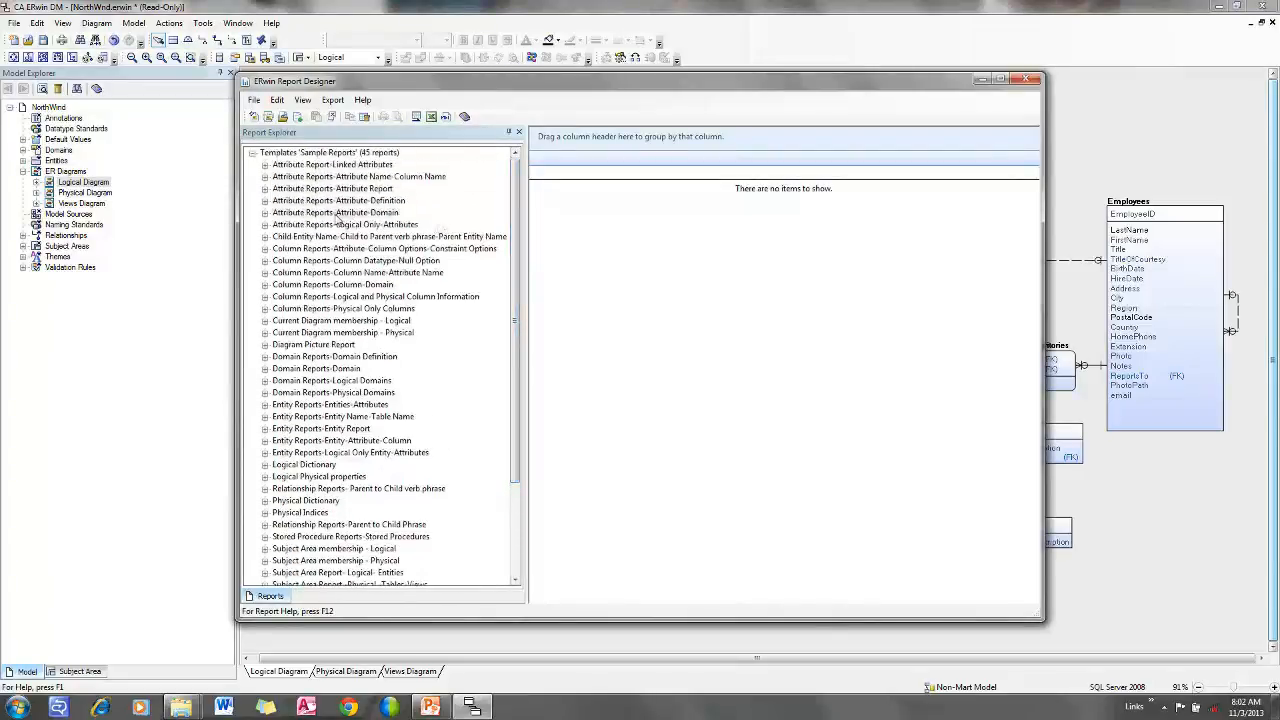
click(336, 212)
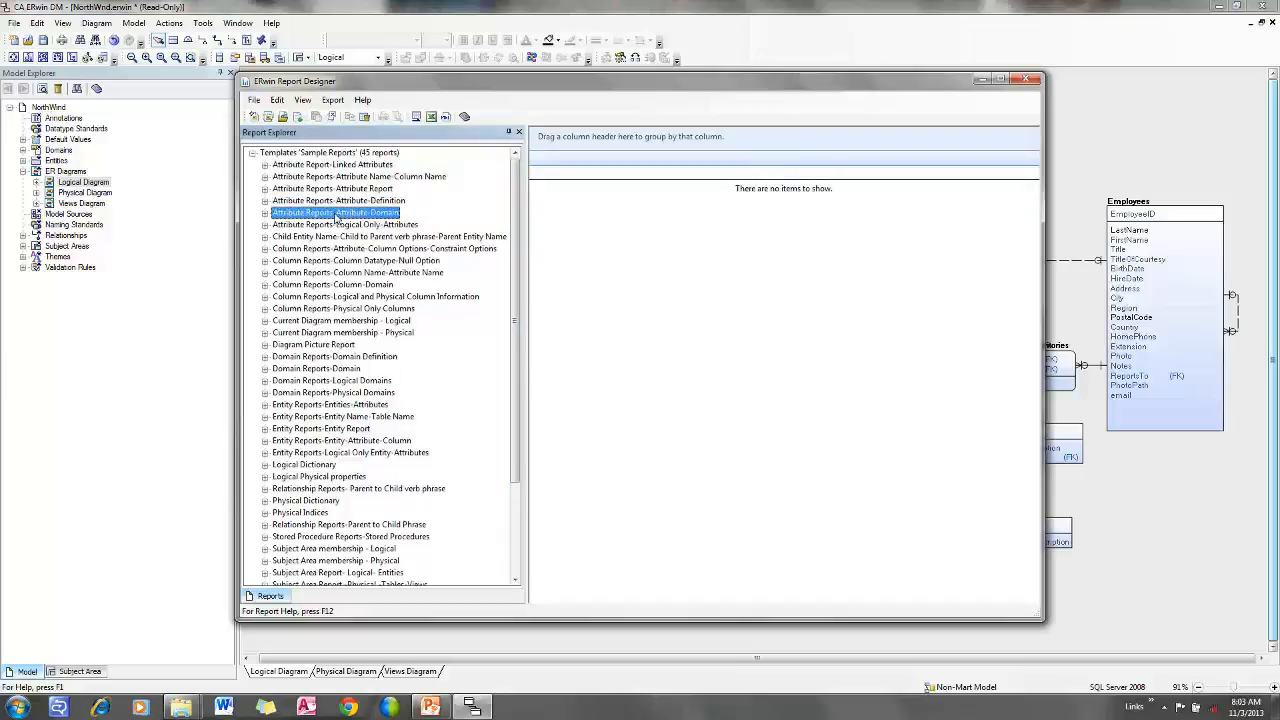
mouse_move(415, 200)
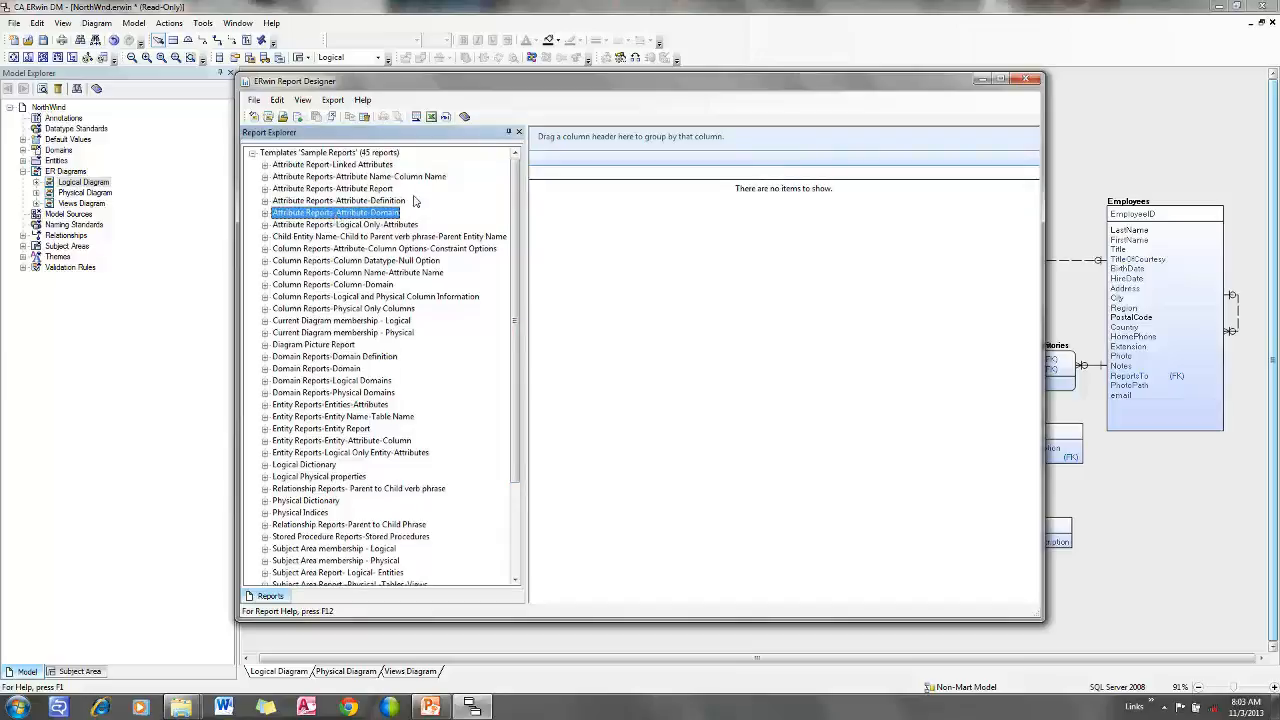
mouse_move(431, 117)
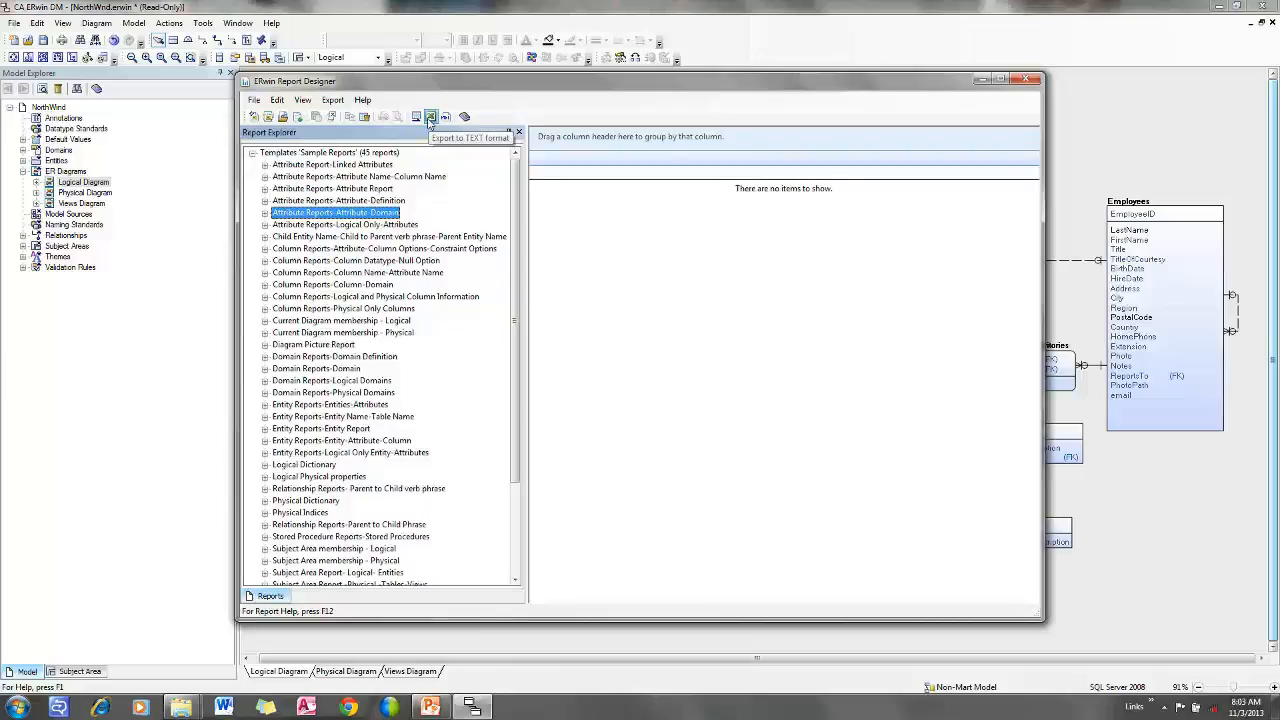
Step: Export the Attribute-Domain report as comma-delimited text after reviewing the folder path and TEXT options
click(430, 117)
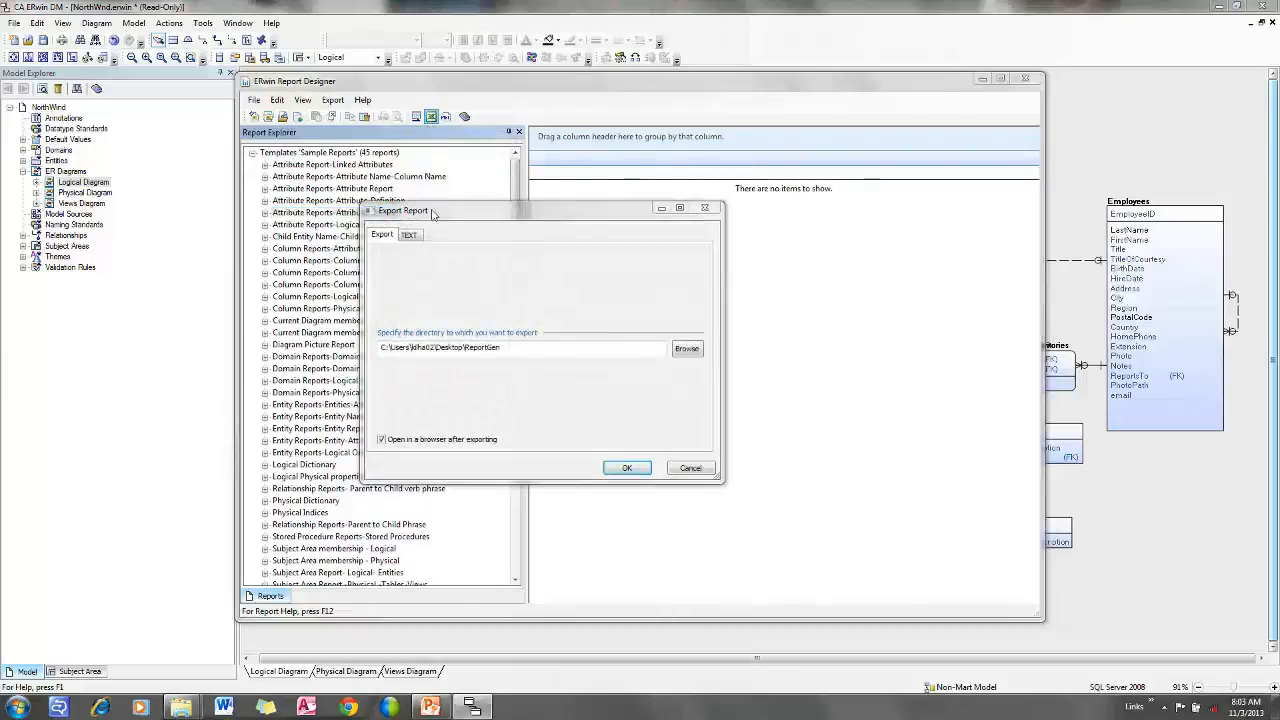
double_click(490, 347)
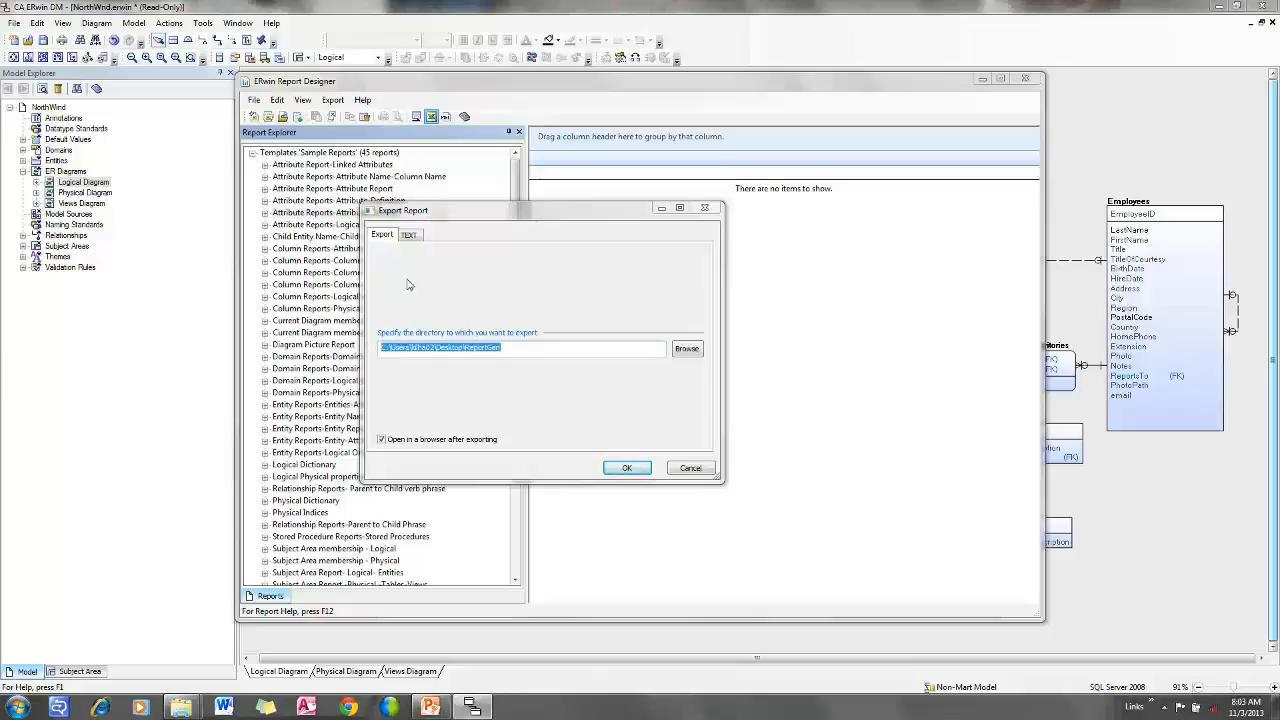
click(409, 234)
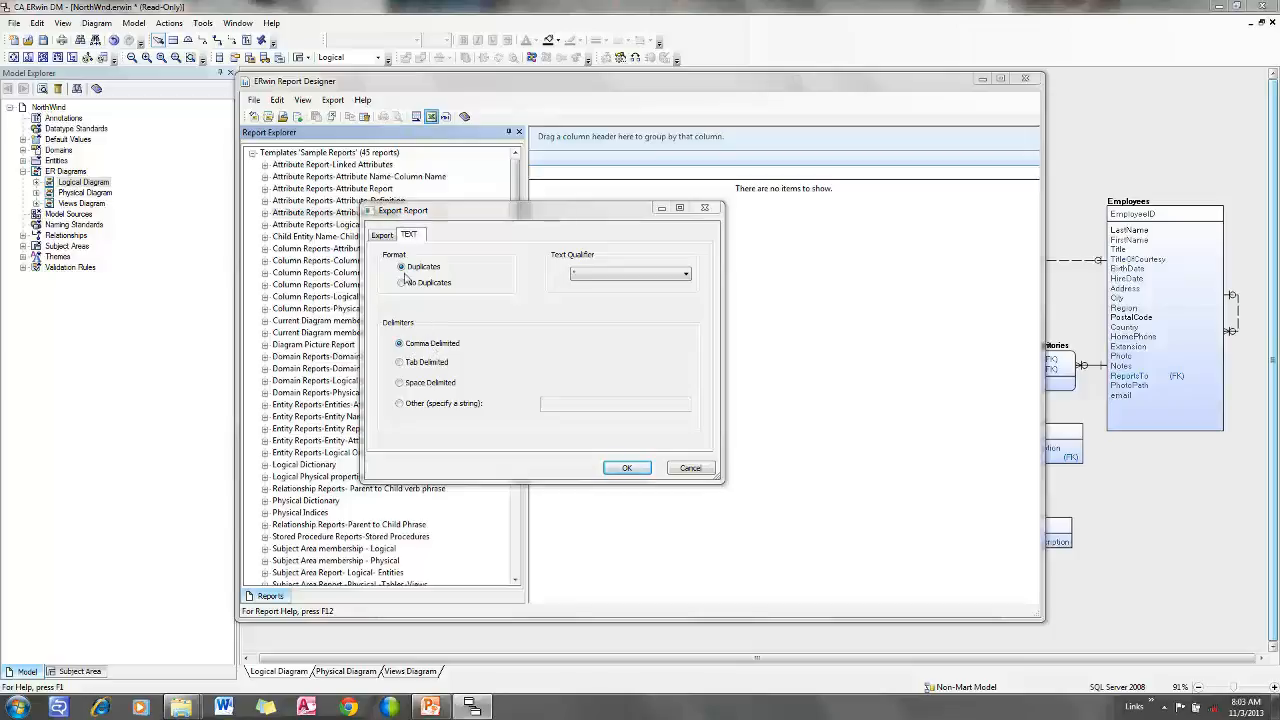
click(382, 234)
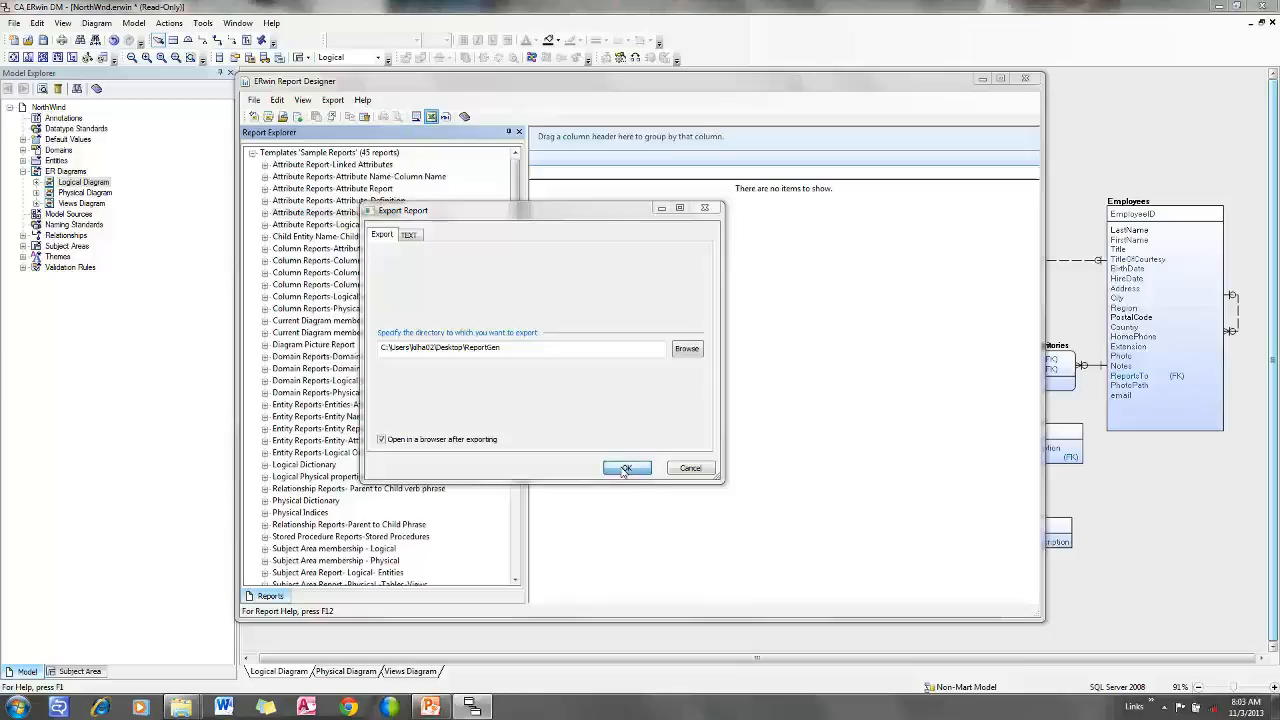
click(626, 468)
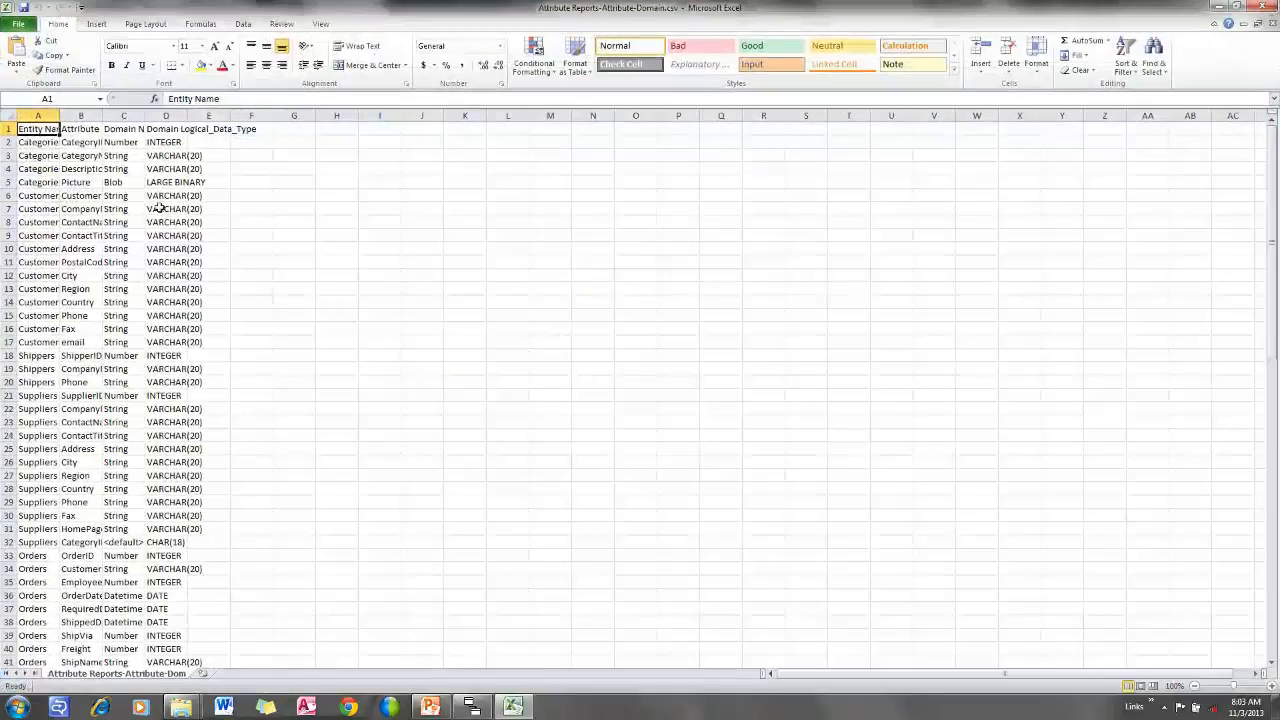
Step: Widen columns A to D in Excel so the exported report fits
drag(65, 115, 120, 115)
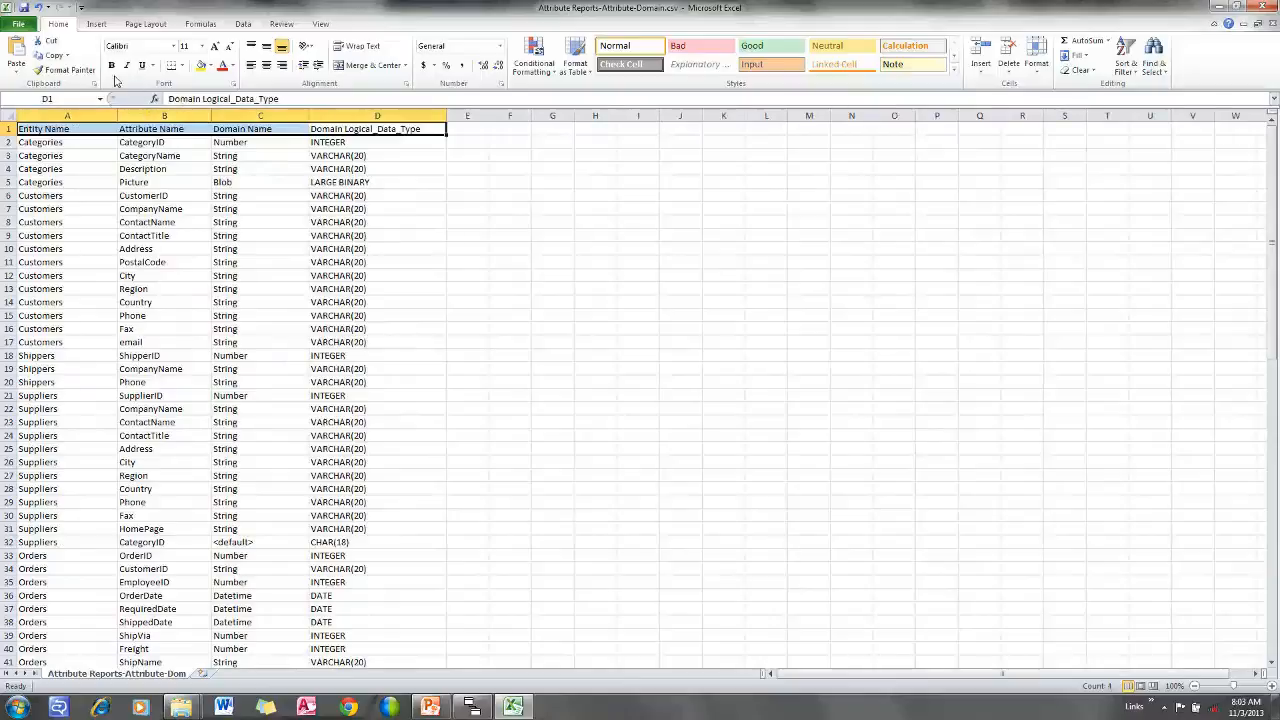
click(552, 328)
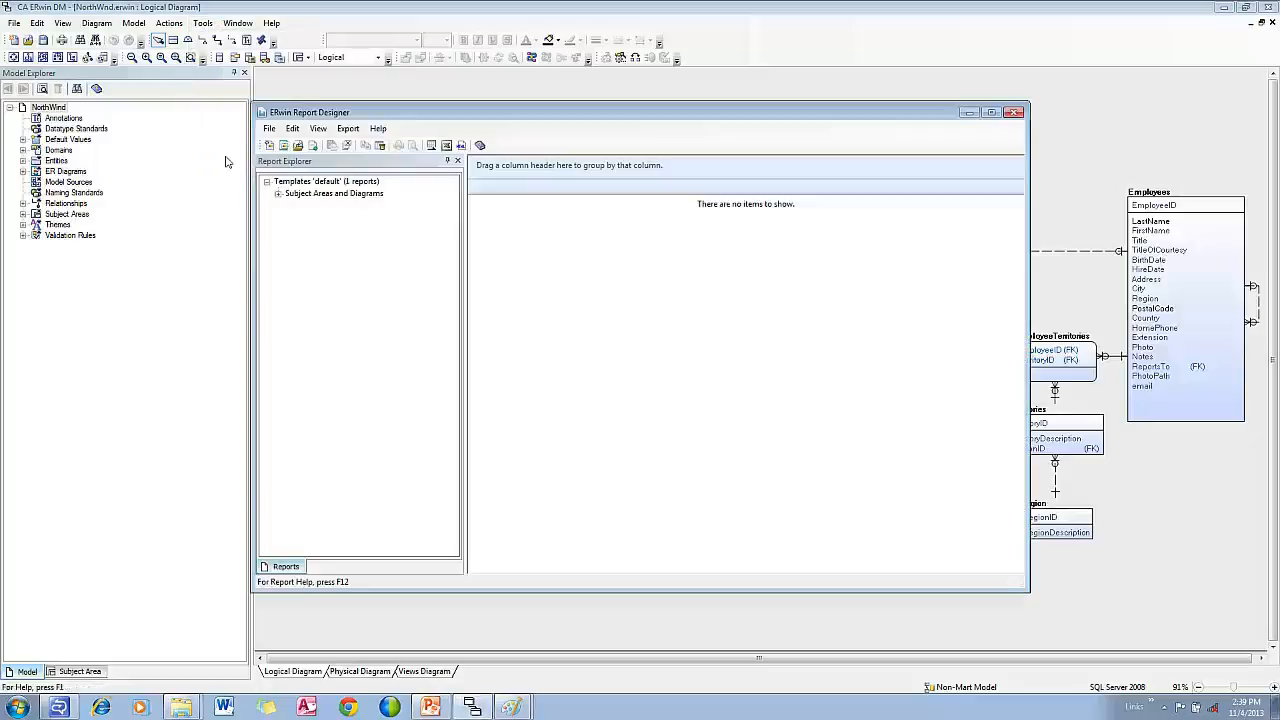
Step: Expand the Subject Areas and Diagrams group and its Attribute fields in the report tree
click(278, 193)
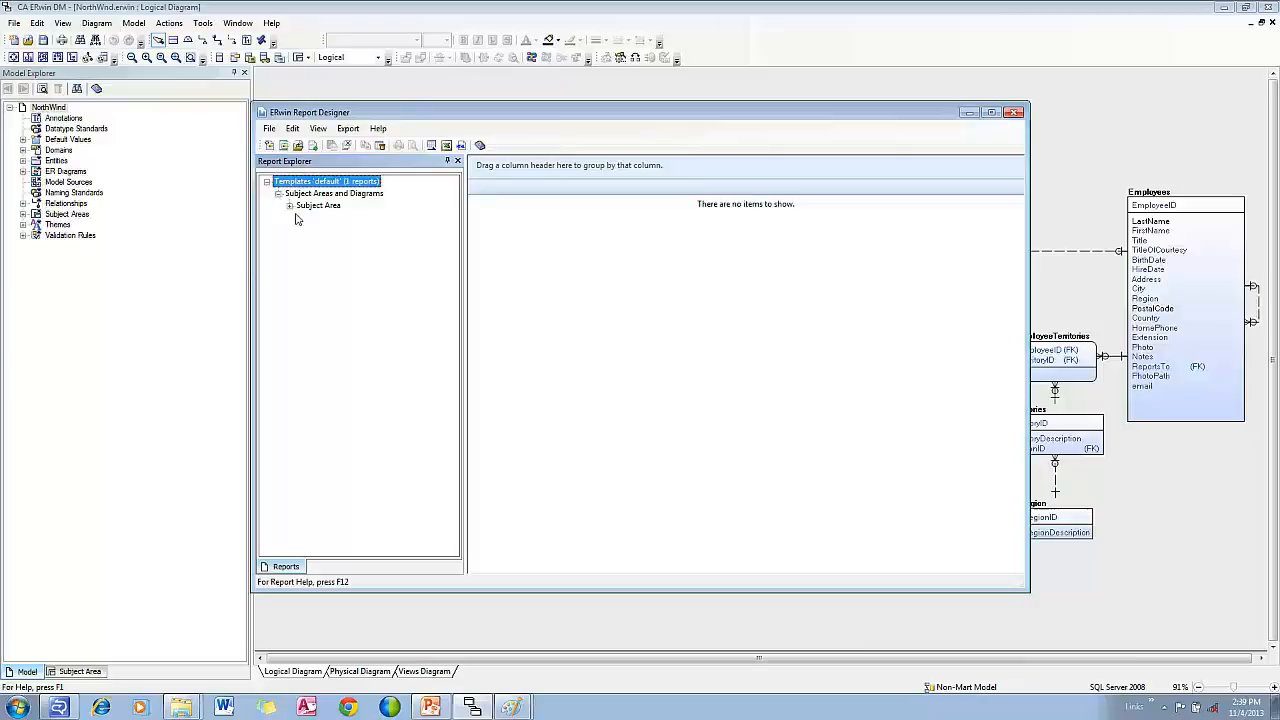
click(289, 205)
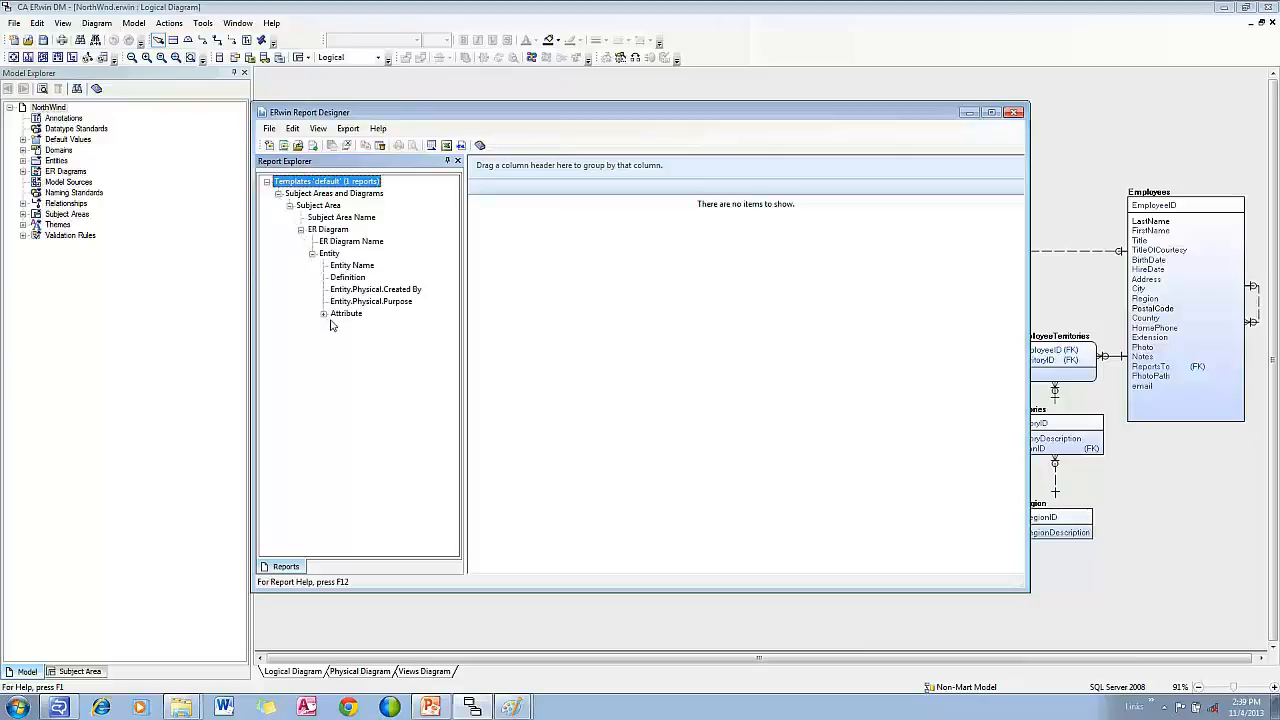
click(322, 313)
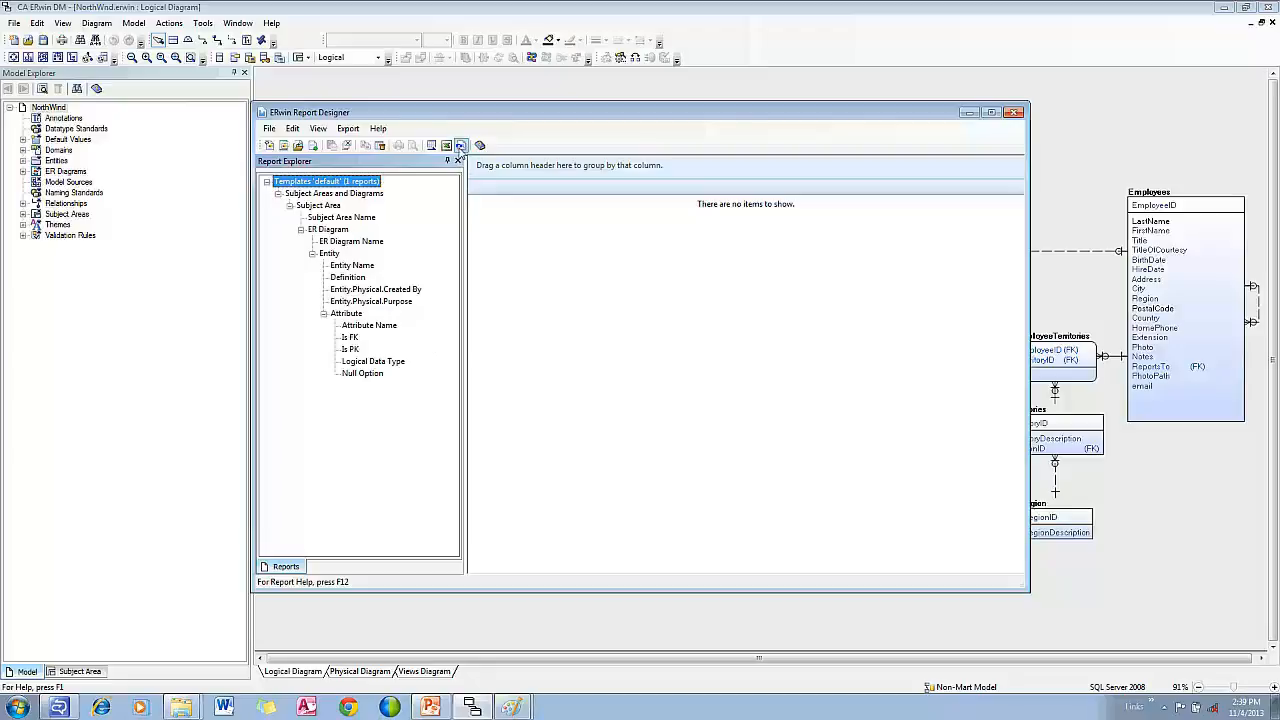
Step: Export the default report as HTML to the ReportGen folder with 'Open in a browser' on
click(461, 145)
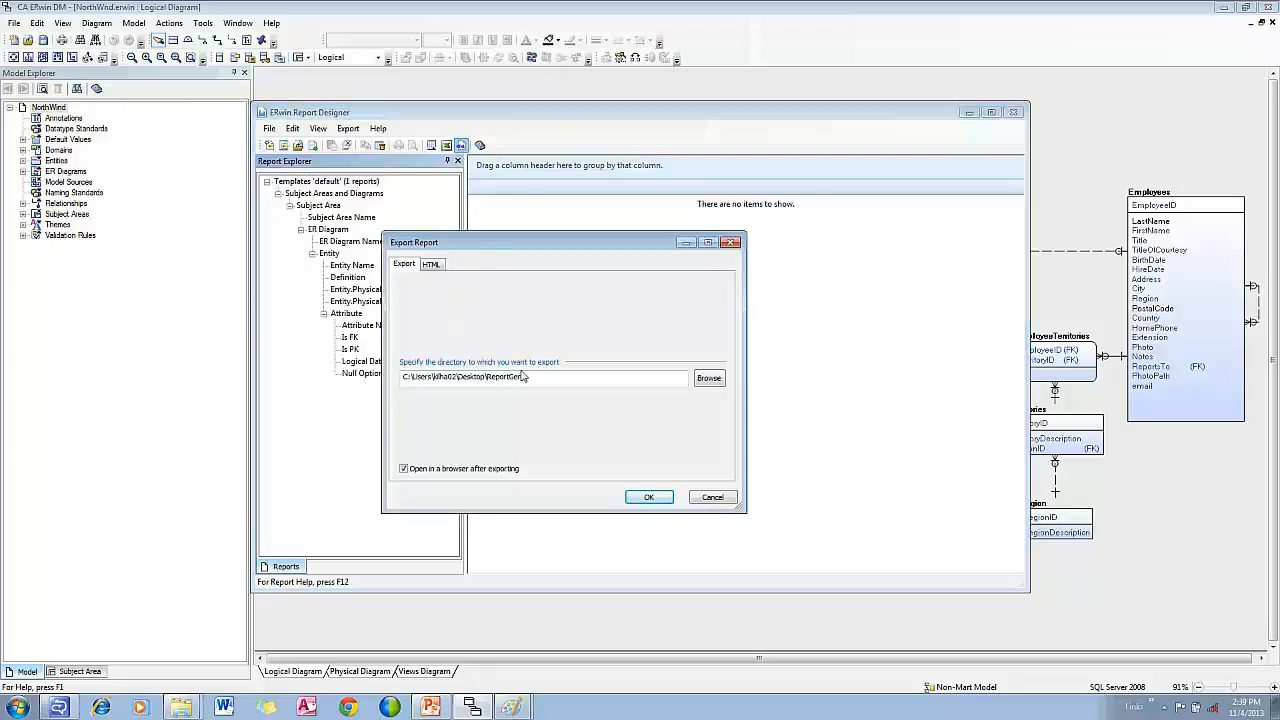
triple_click(545, 377)
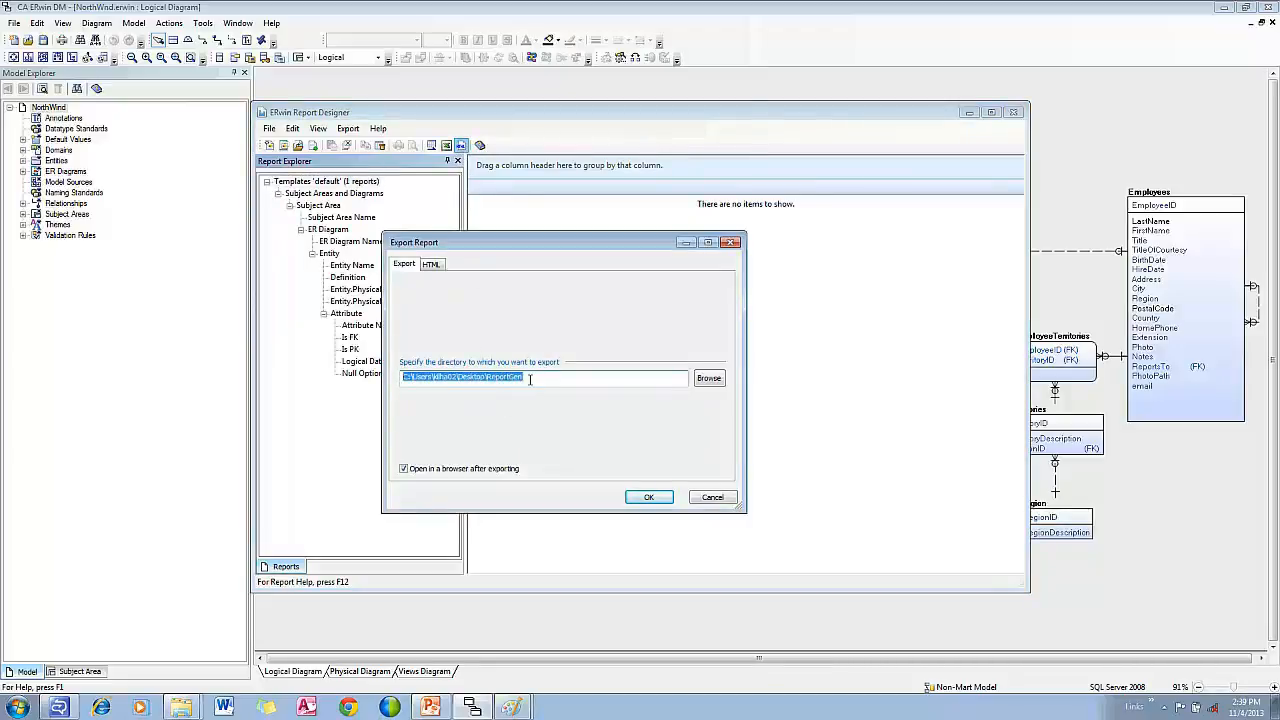
click(648, 497)
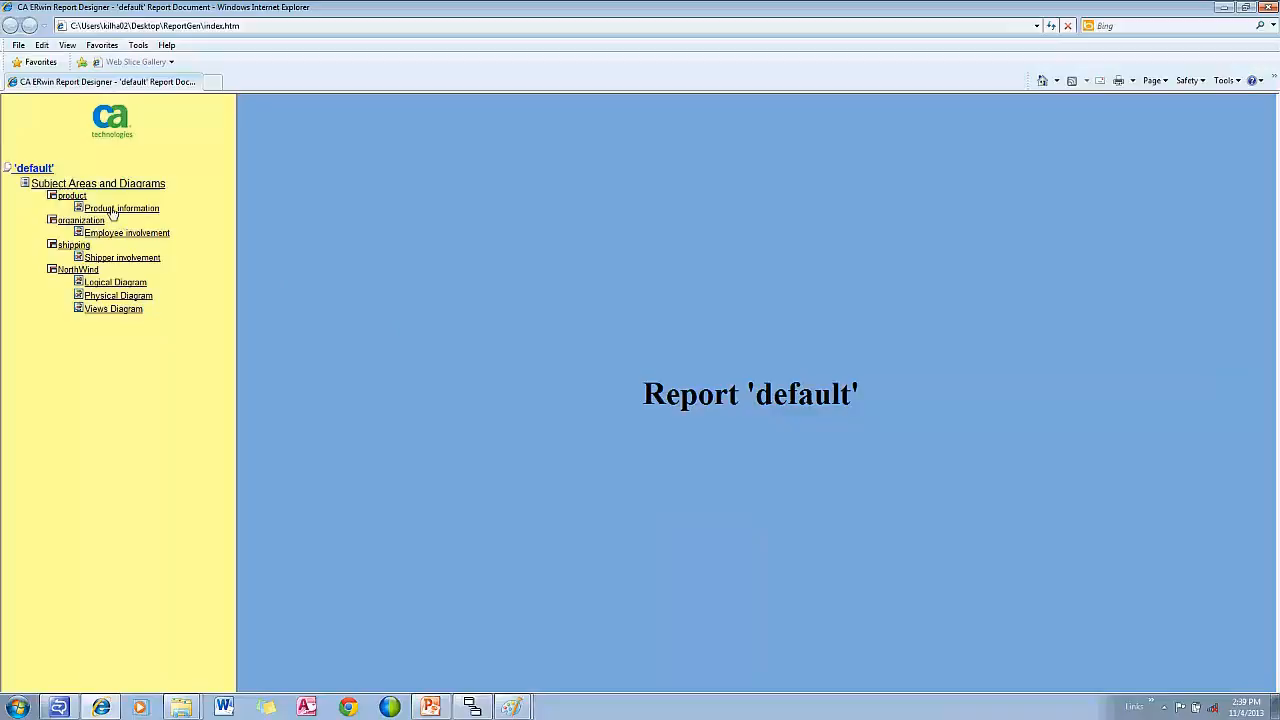
mouse_move(114, 195)
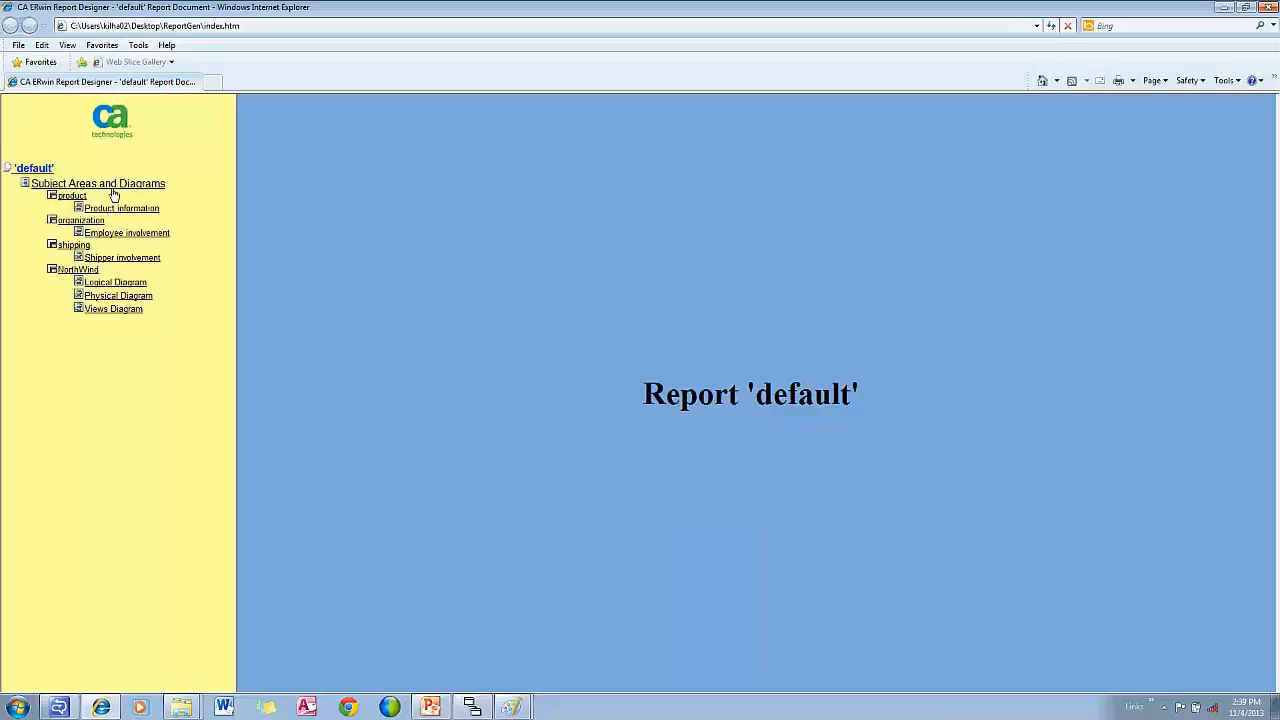
Step: Show the Subject Areas and Diagrams page and scroll through its entity and attribute tables
click(98, 183)
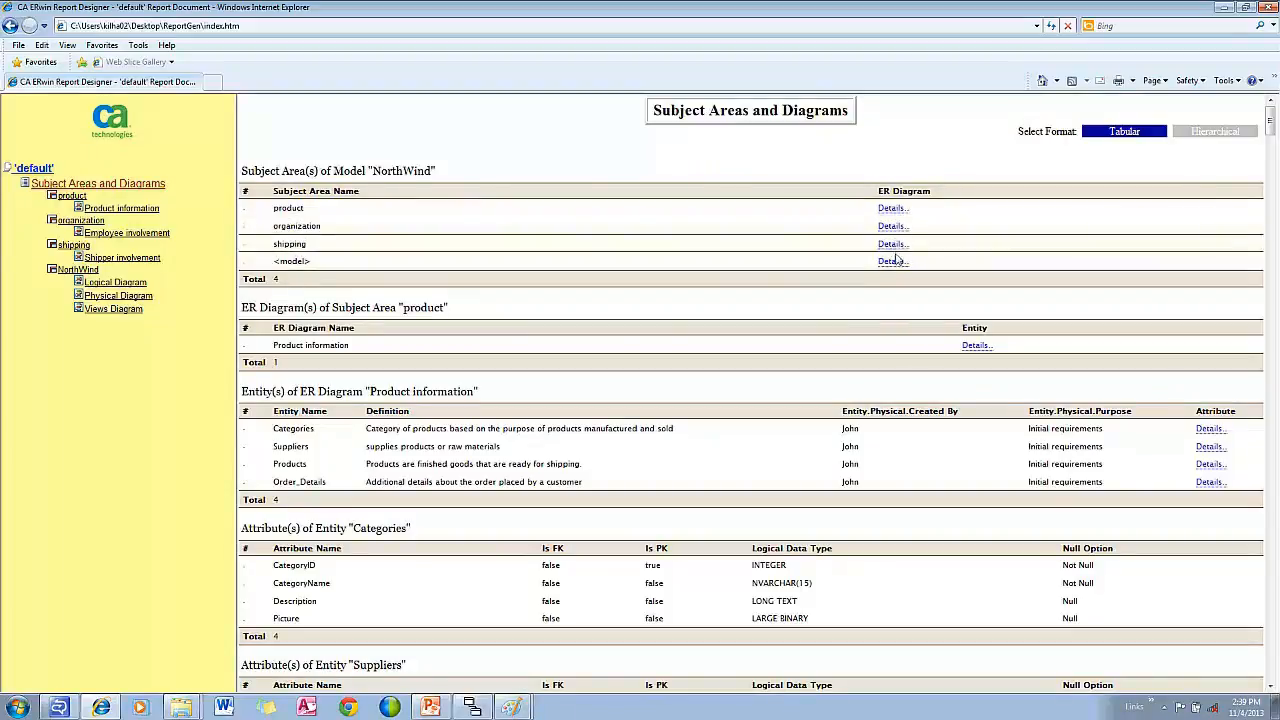
scroll(down, 3)
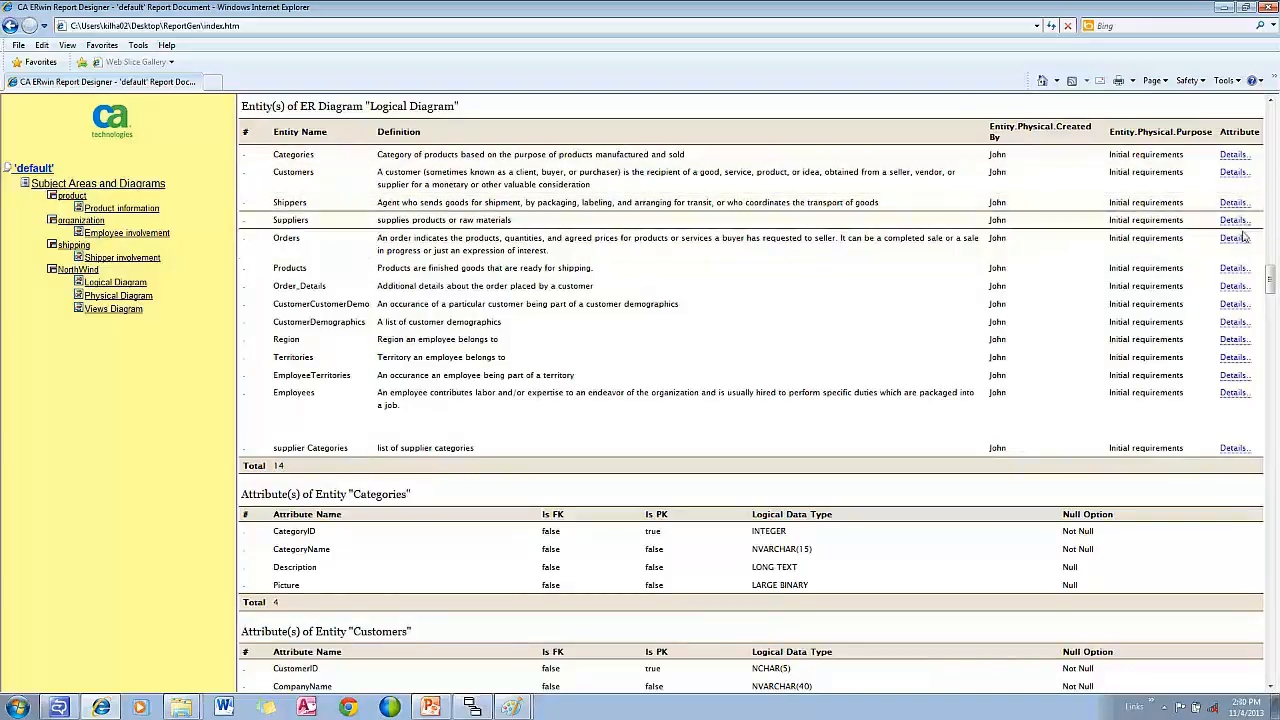
scroll(down, 3)
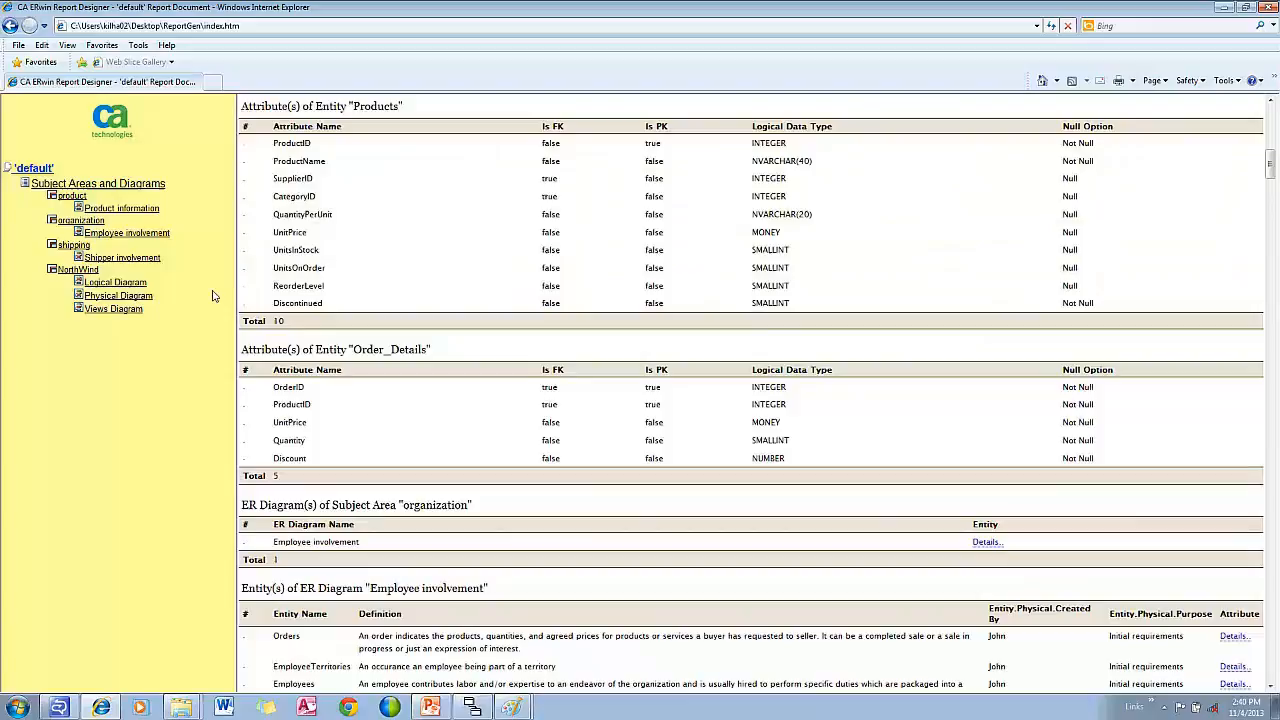
mouse_move(126, 221)
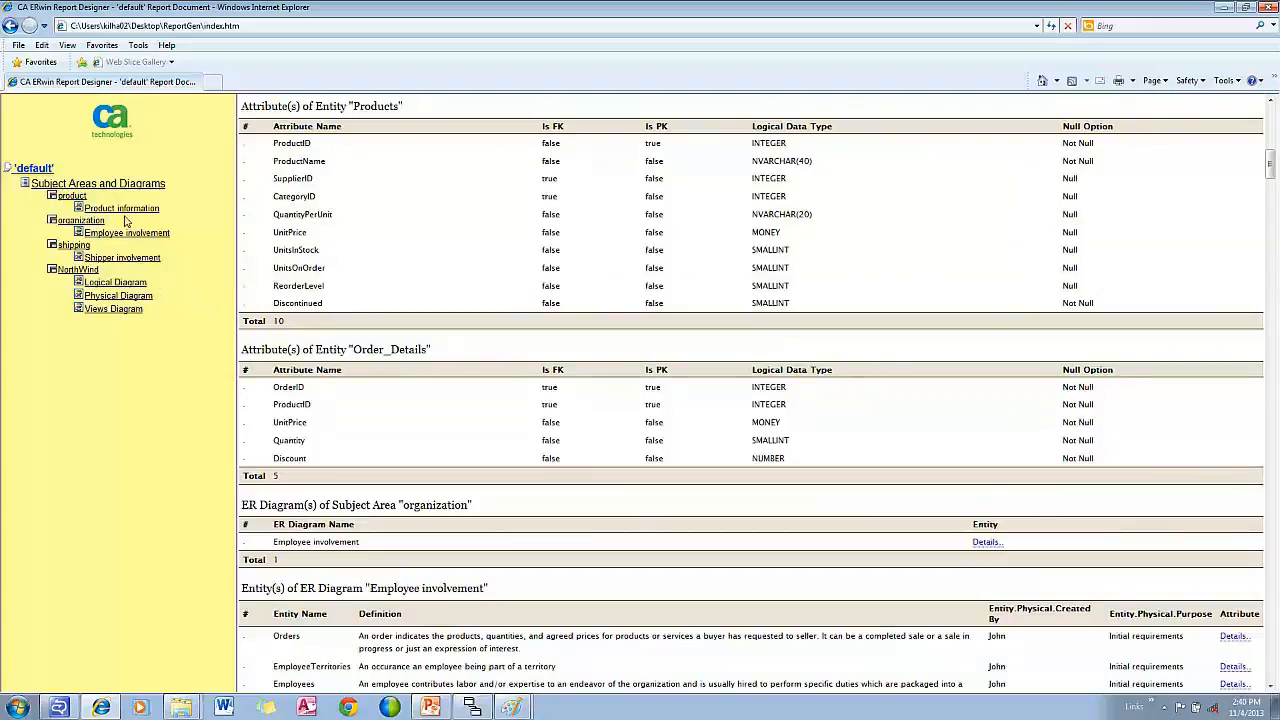
Step: Browse the Product information and Views diagrams and the Customers entity details
click(121, 208)
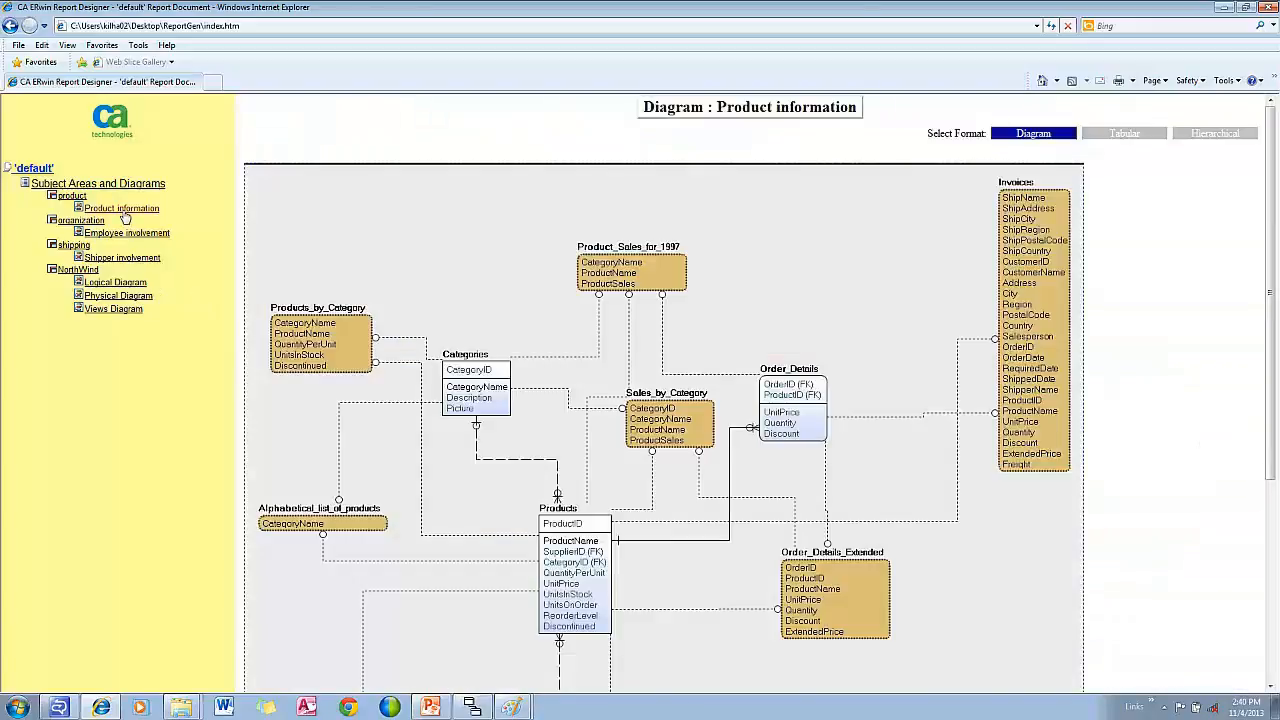
click(113, 308)
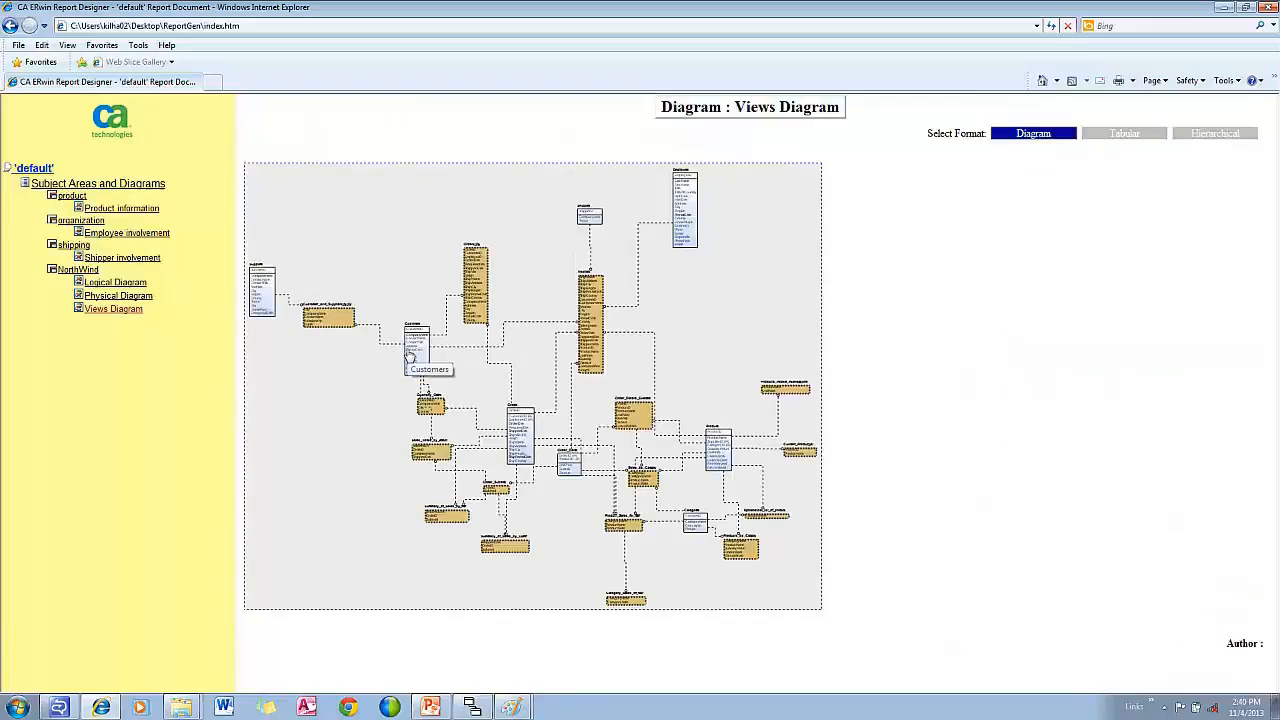
click(415, 350)
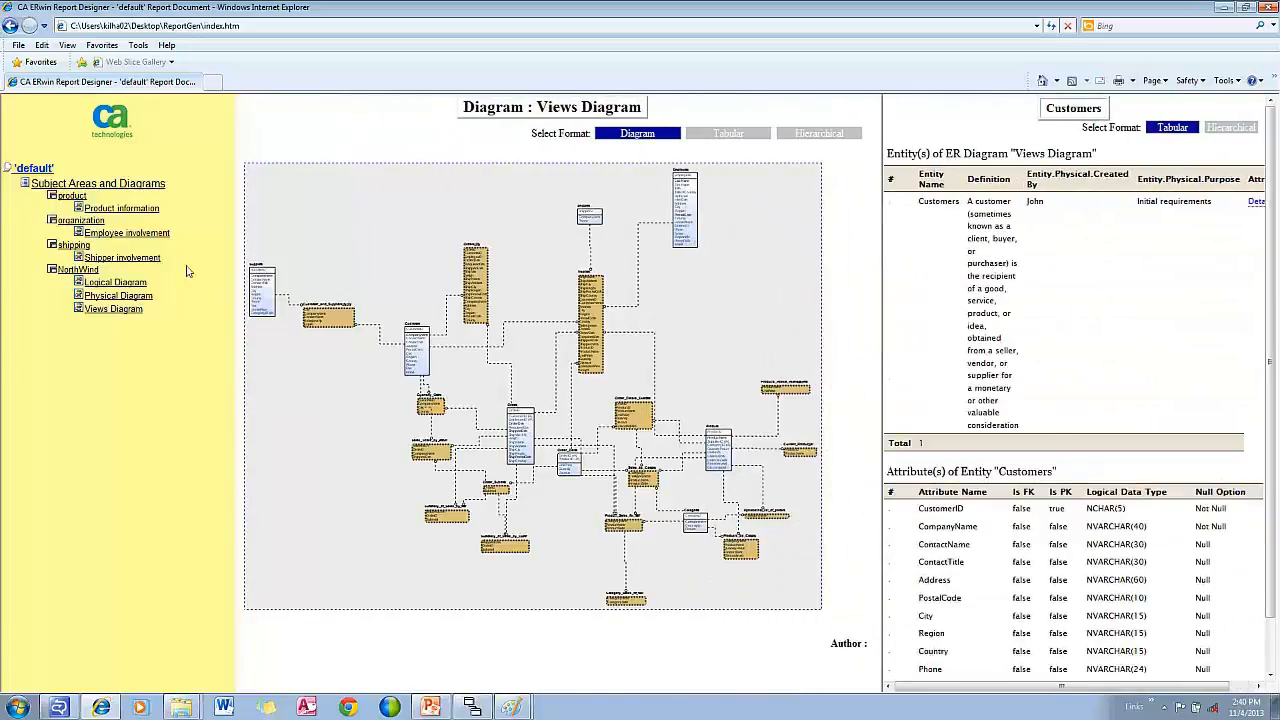
Step: Show the NorthWind Logical Diagram in tabular format listing its entities and attributes
click(115, 282)
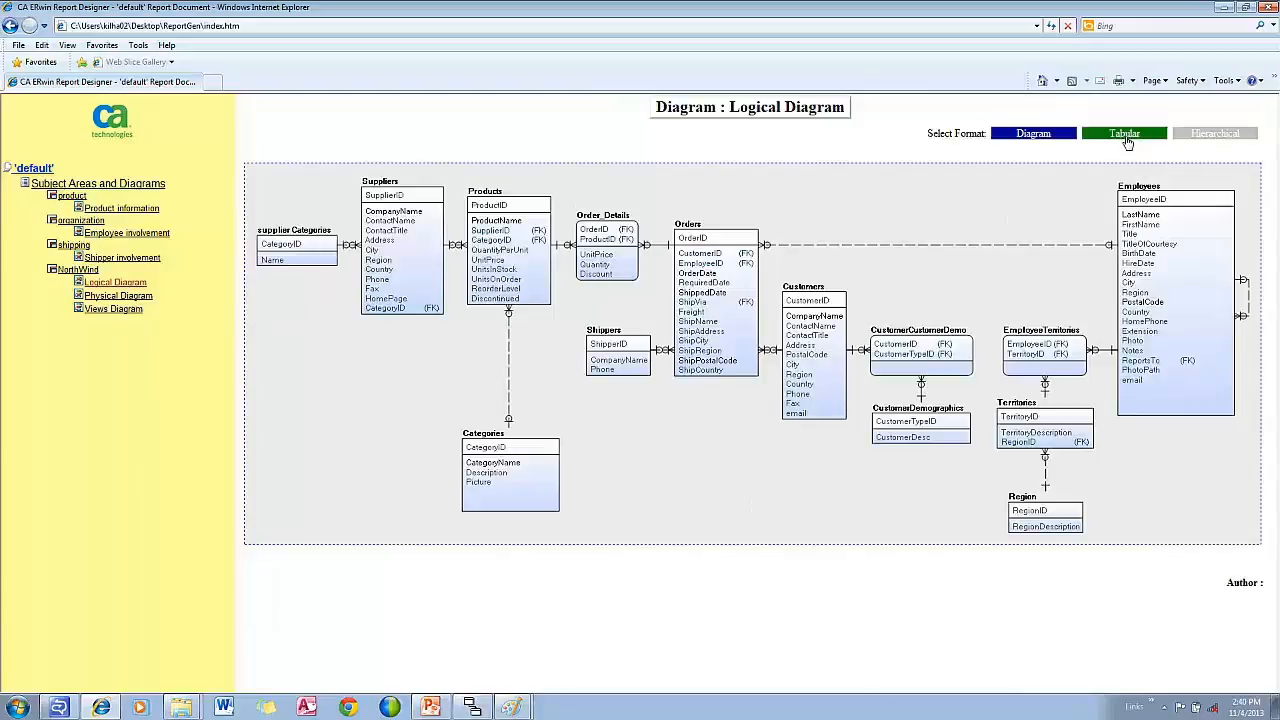
click(1124, 132)
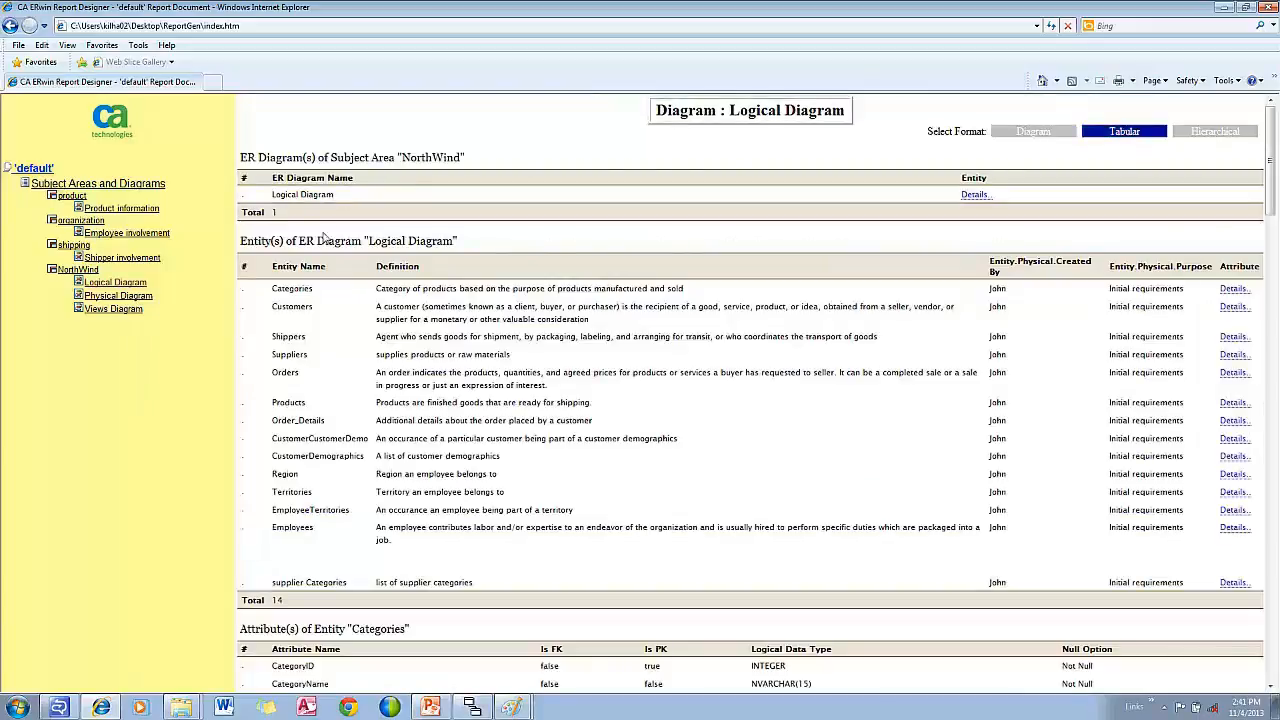
click(1215, 131)
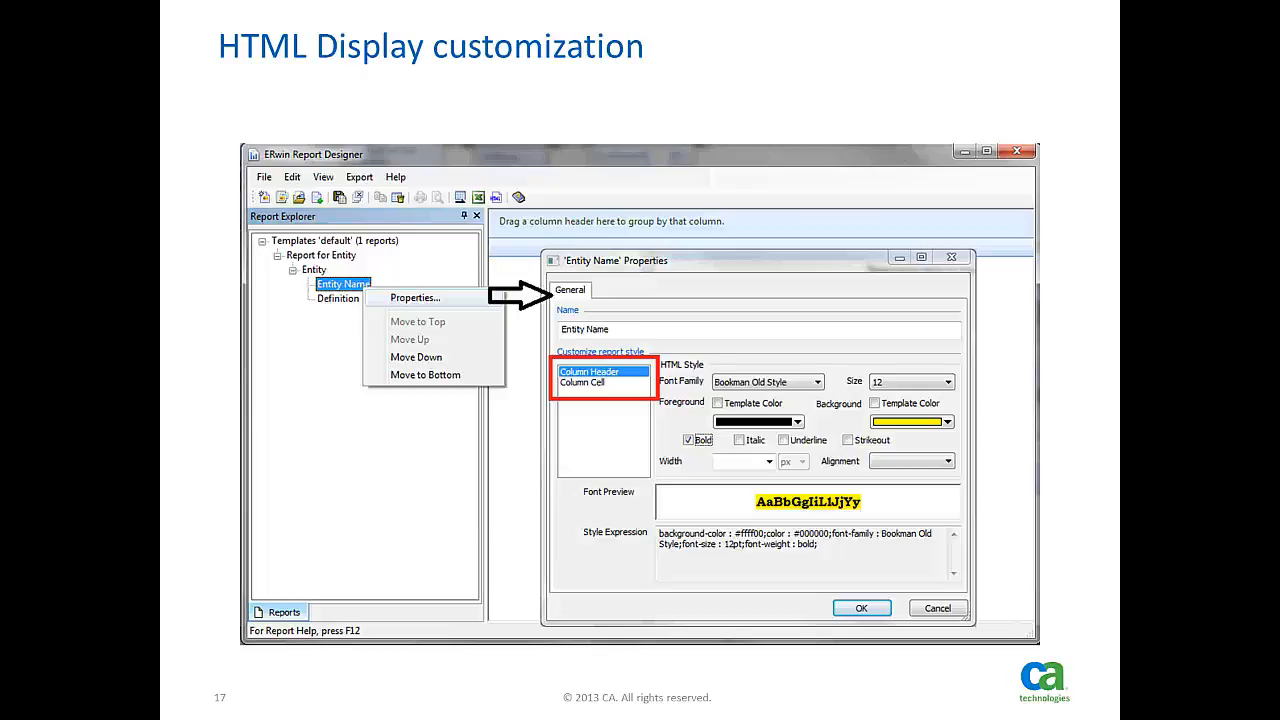
Step: Advance the slideshow from slide 17 to the Publish HTML Reports slide
key(Right)
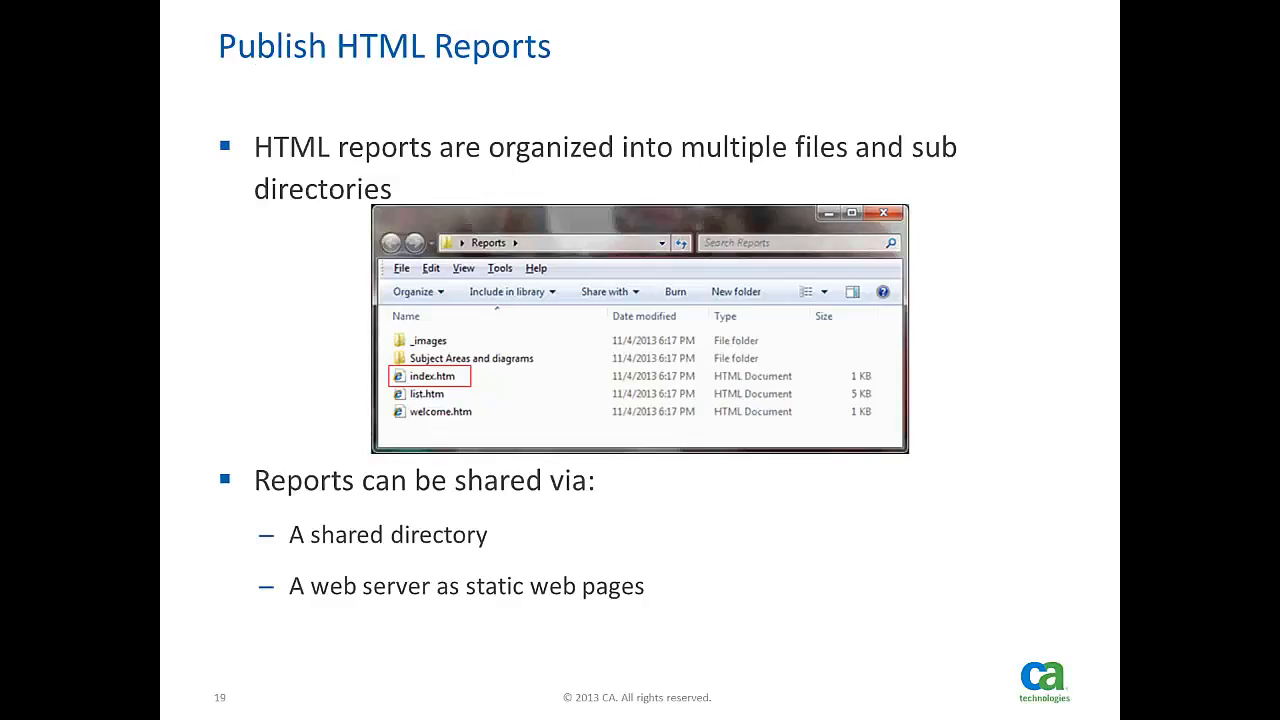